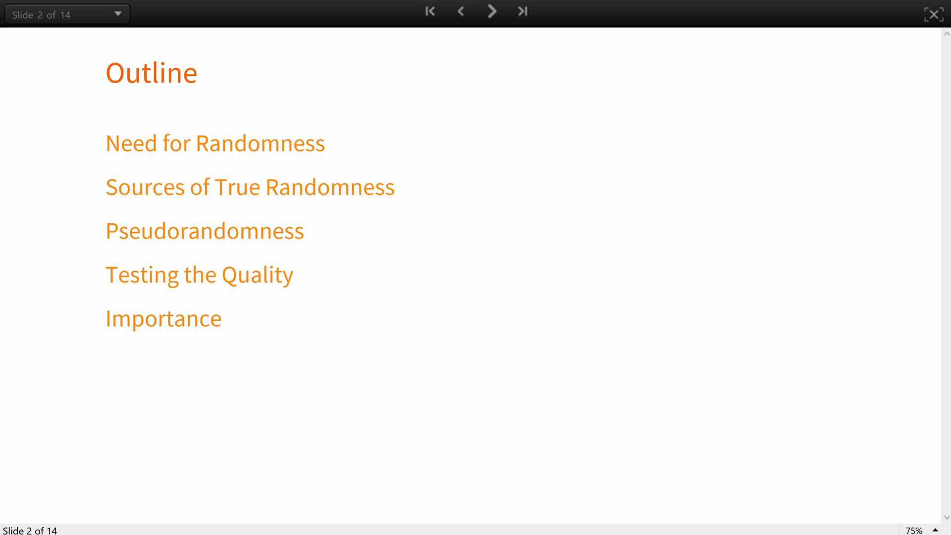
# - Advance to slide 3 showing the AES256 symmetric key and RSA private key hex string
pyautogui.click(491, 11)
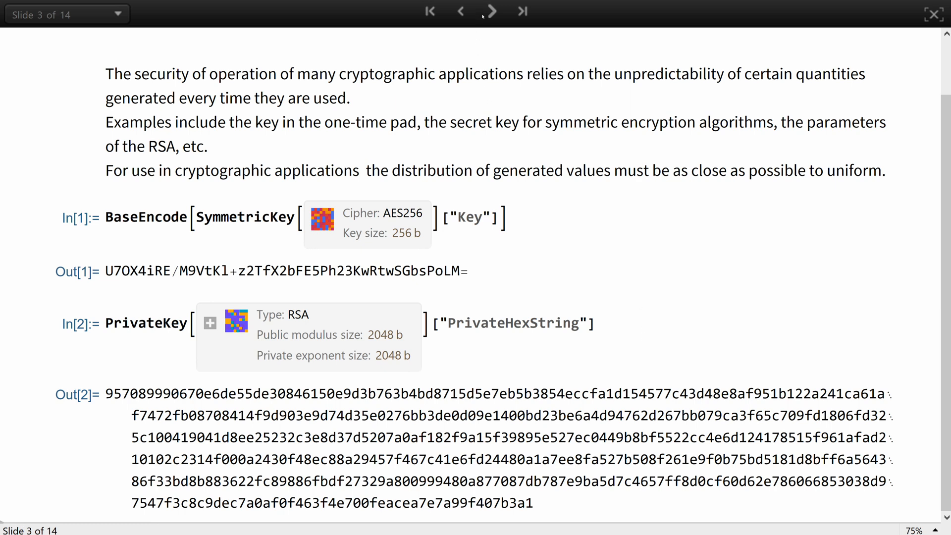
# - Advance to slide 4, Sources of True Randomness, with the RandomChoice coin flip
pyautogui.click(492, 12)
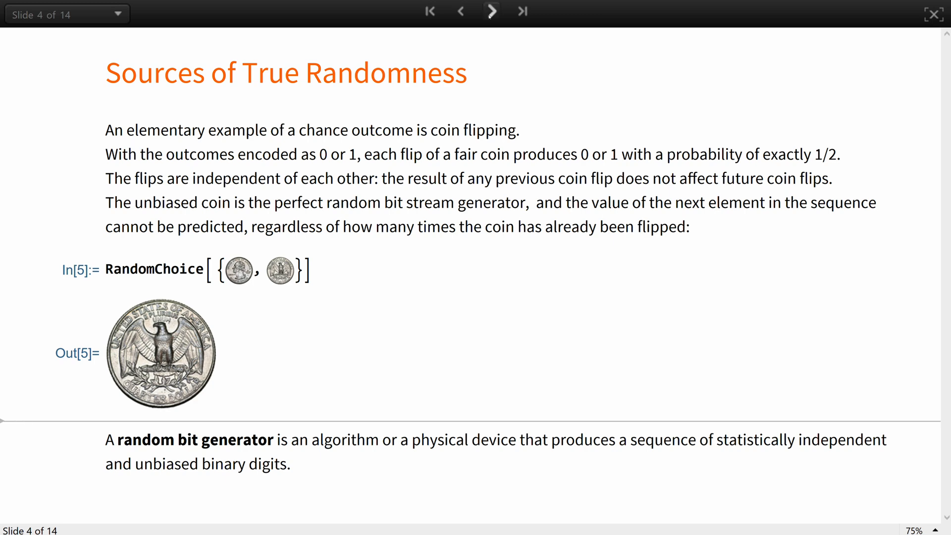
# - Advance through the lava-lamp hardware slide to slide 6 on pseudorandomness
pyautogui.click(492, 11)
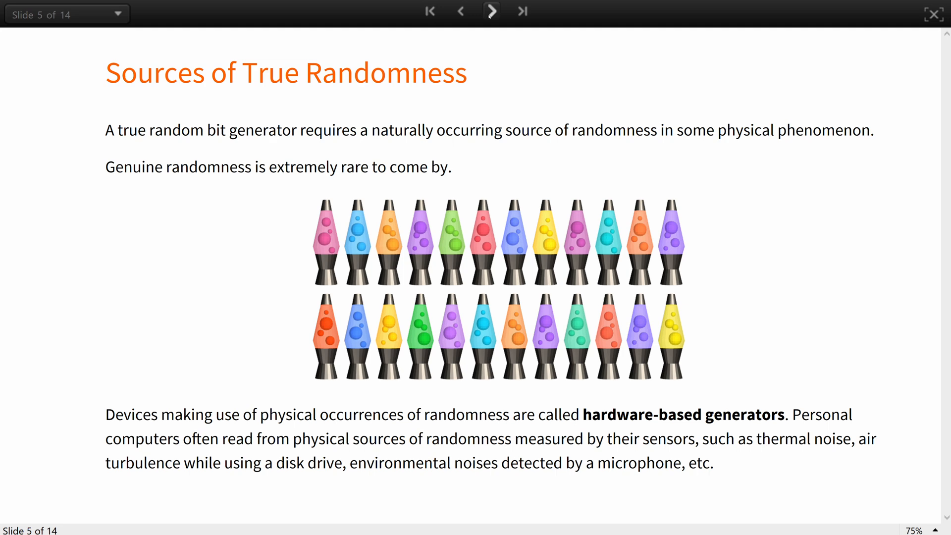
pyautogui.click(492, 11)
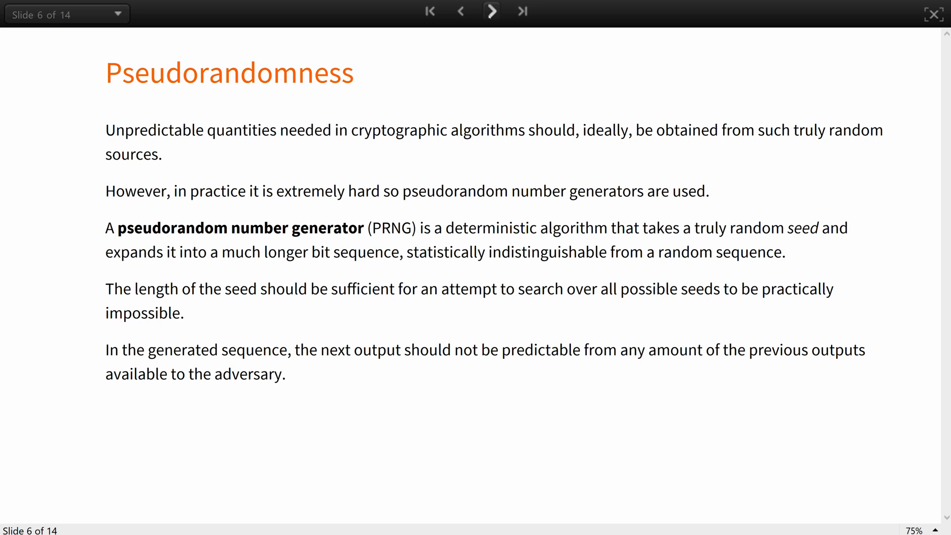
# - Advance to slide 7 on linear congruential generators
pyautogui.click(491, 11)
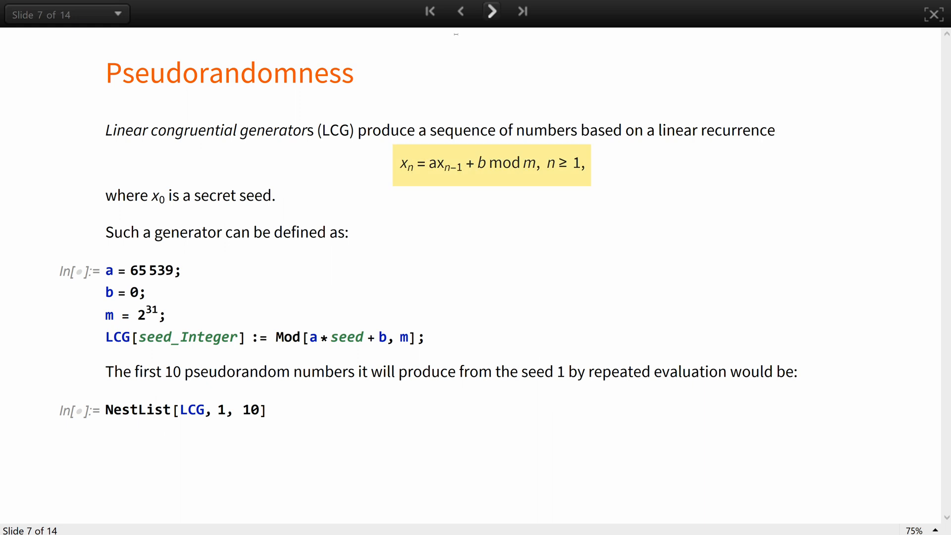
# - Evaluate the LCG definition, then the ListPlot of 10000 LCG values on slide 8 and enlarge the scatter plot
pyautogui.click(182, 270)
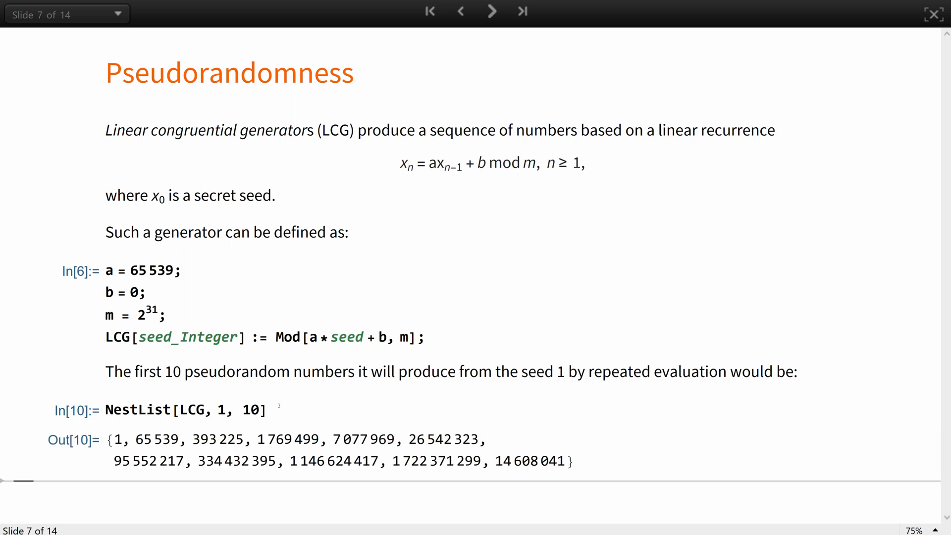
pyautogui.click(492, 11)
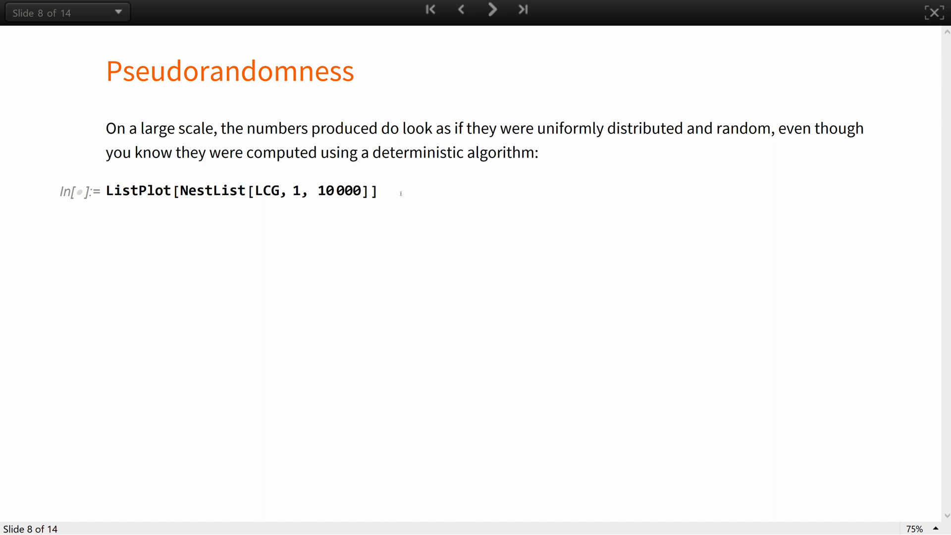
pyautogui.click(400, 192)
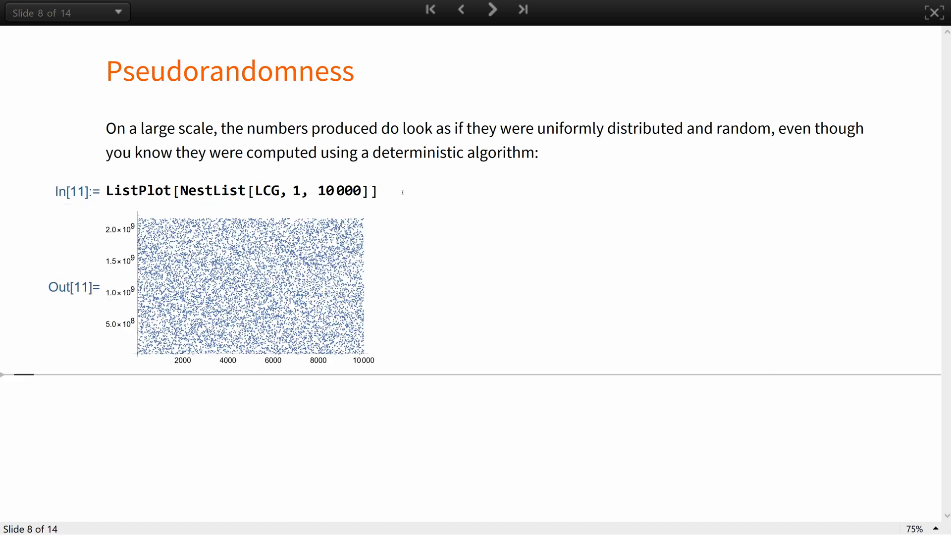
pyautogui.click(248, 292)
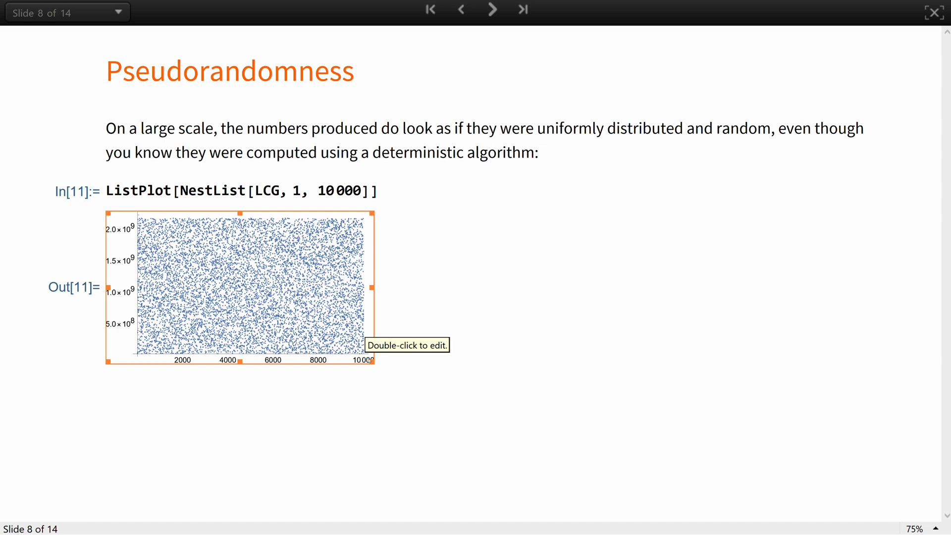
pyautogui.moveTo(375, 365); pyautogui.dragTo(512, 445)
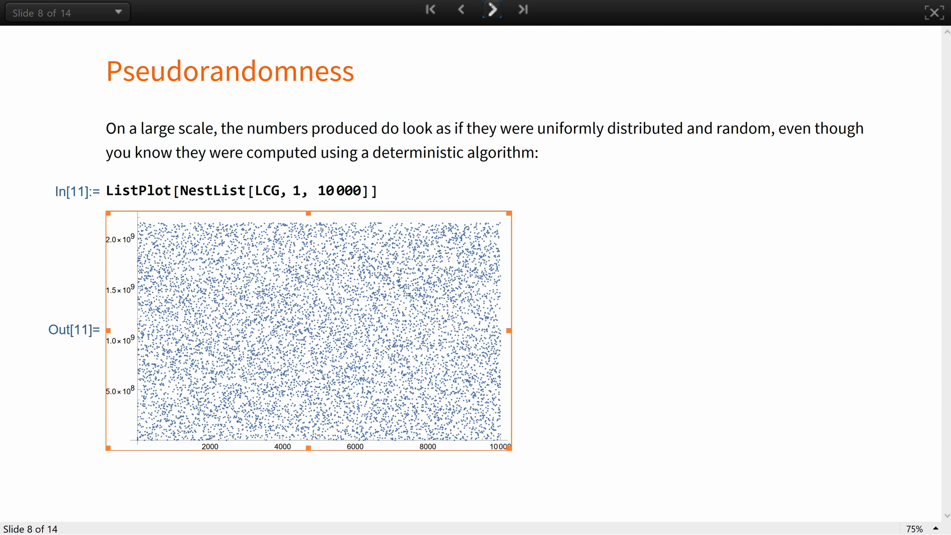
# - Enlarge and widen the rule 30 cellular automaton plot on slide 9, then move to slide 10
pyautogui.click(491, 10)
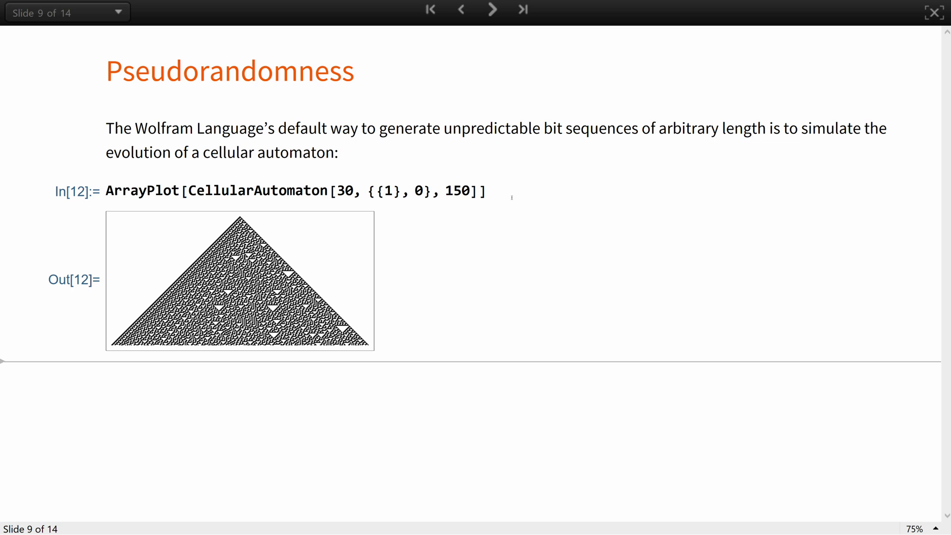
pyautogui.click(239, 285)
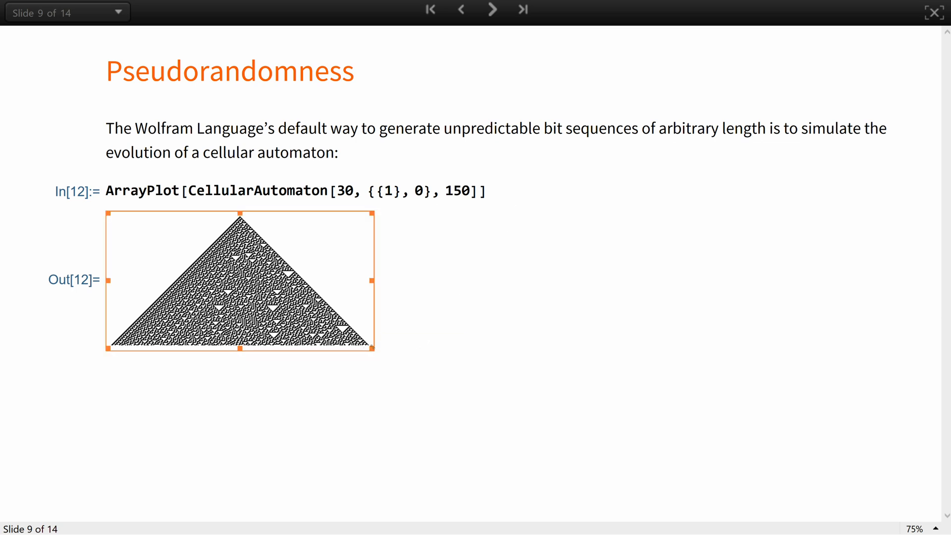
pyautogui.moveTo(375, 352); pyautogui.dragTo(458, 395)
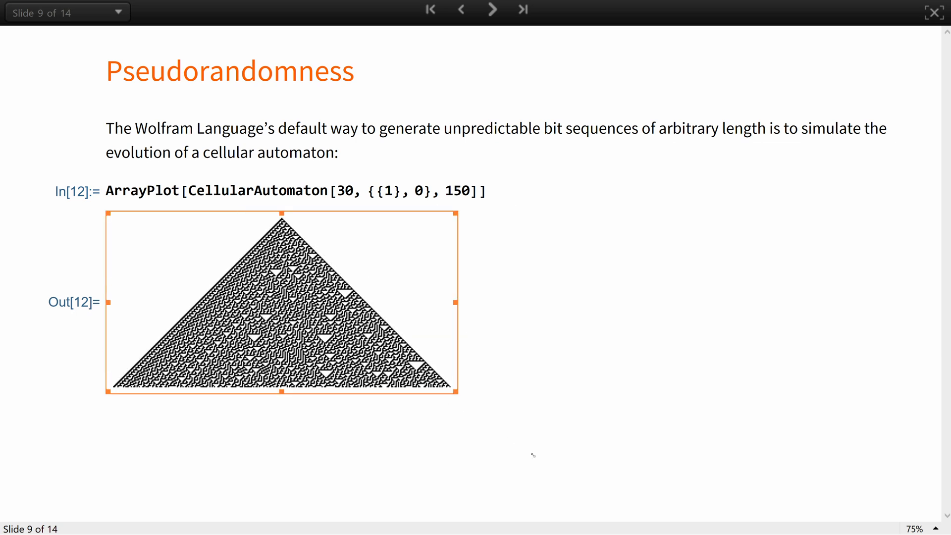
pyautogui.moveTo(458, 406); pyautogui.dragTo(568, 458)
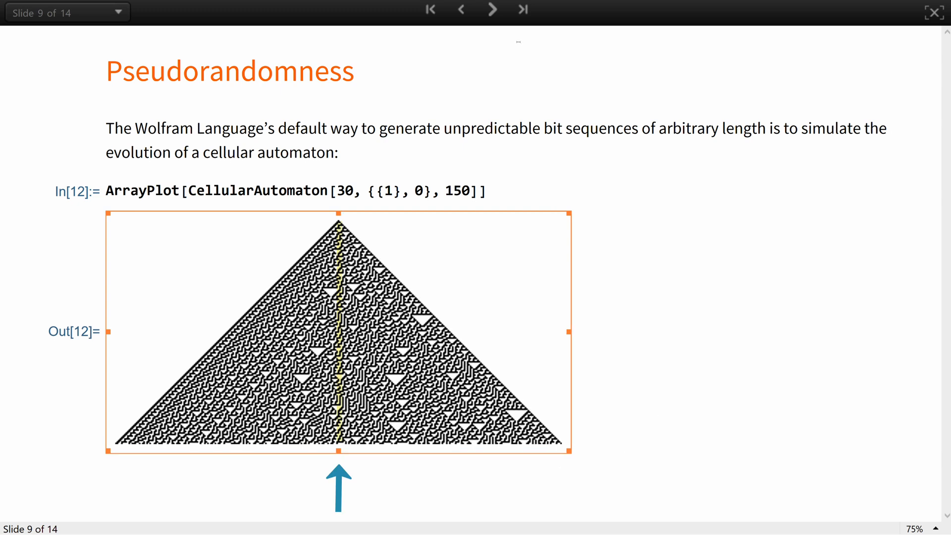
pyautogui.moveTo(480, 35)
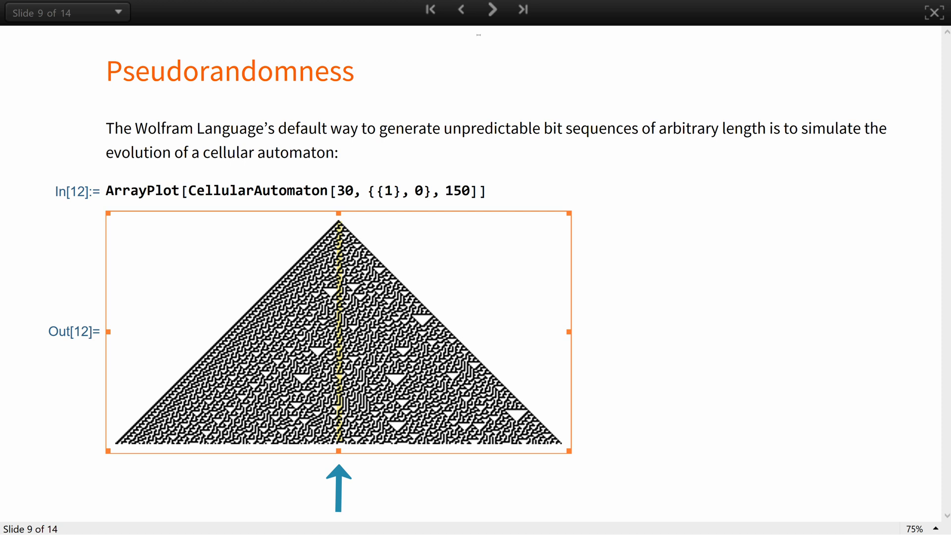
pyautogui.click(492, 10)
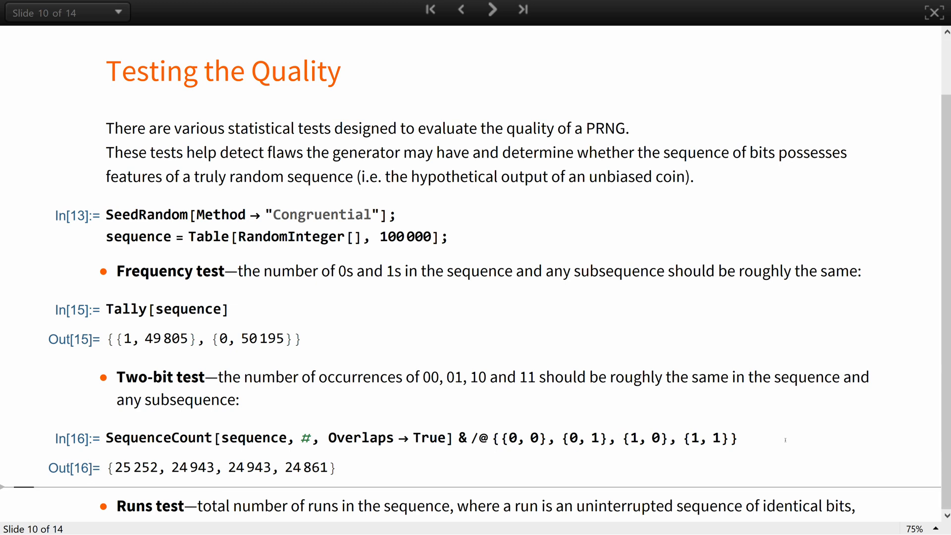
# - Review the frequency, two-bit and runs test results (0.49887) and advance to slide 11
pyautogui.scroll(-3)
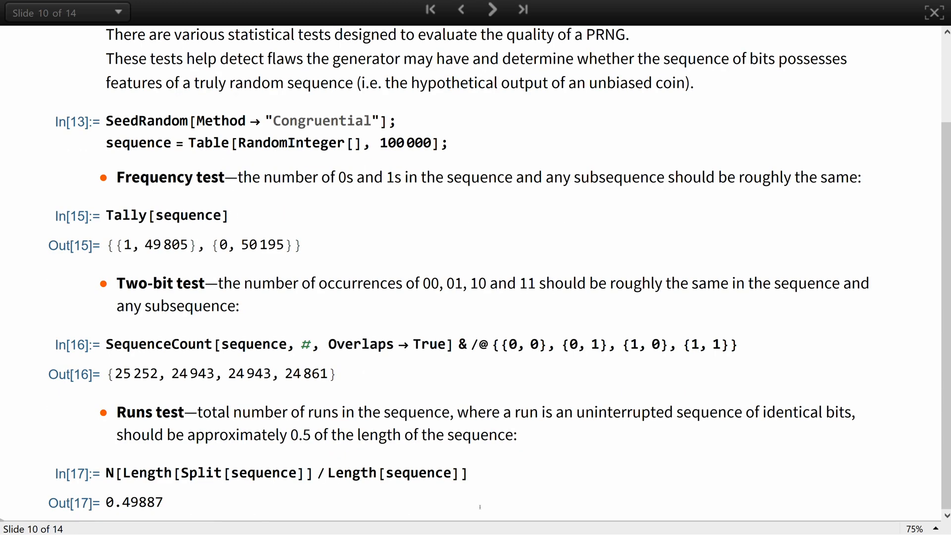
pyautogui.moveTo(840, 212)
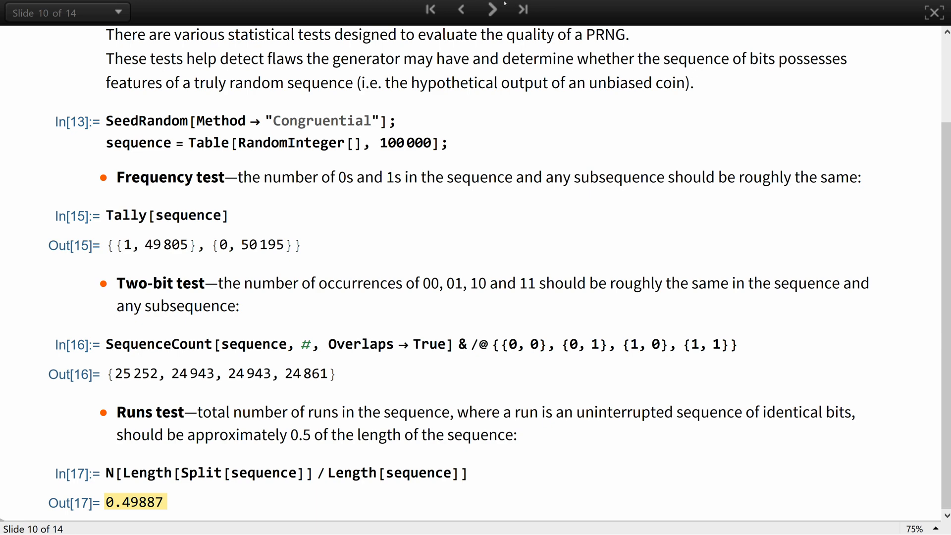
pyautogui.click(492, 8)
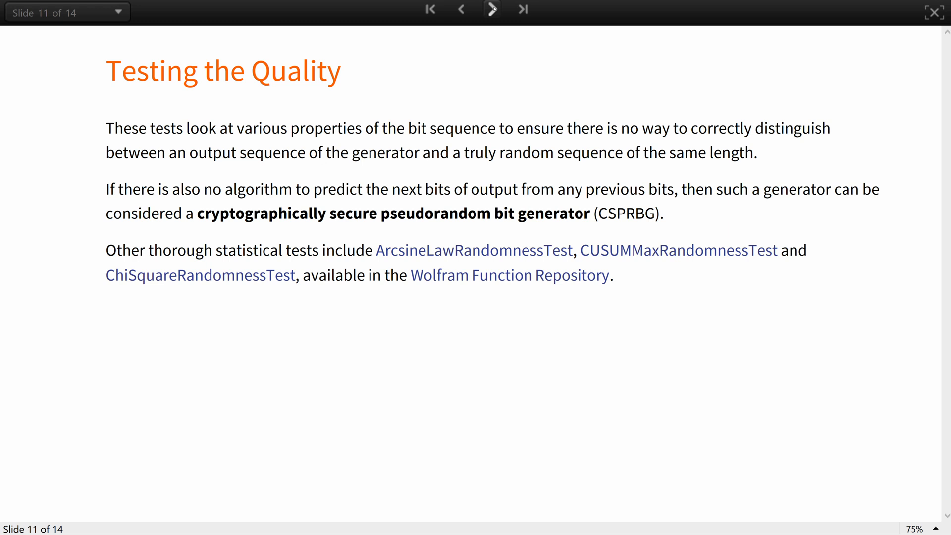
# - Advance past the xkcd Importance slide to slide 13 introducing the RANDU generator
pyautogui.click(492, 9)
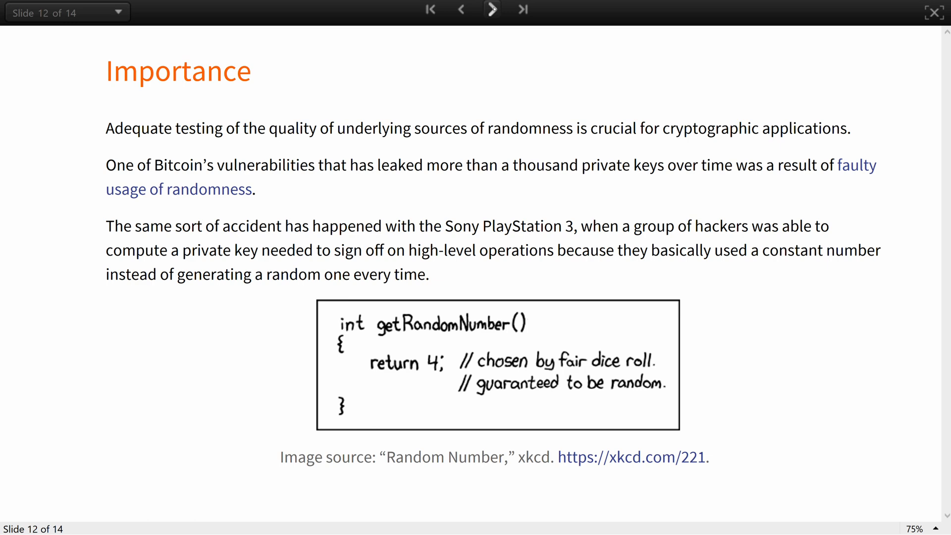
pyautogui.click(492, 10)
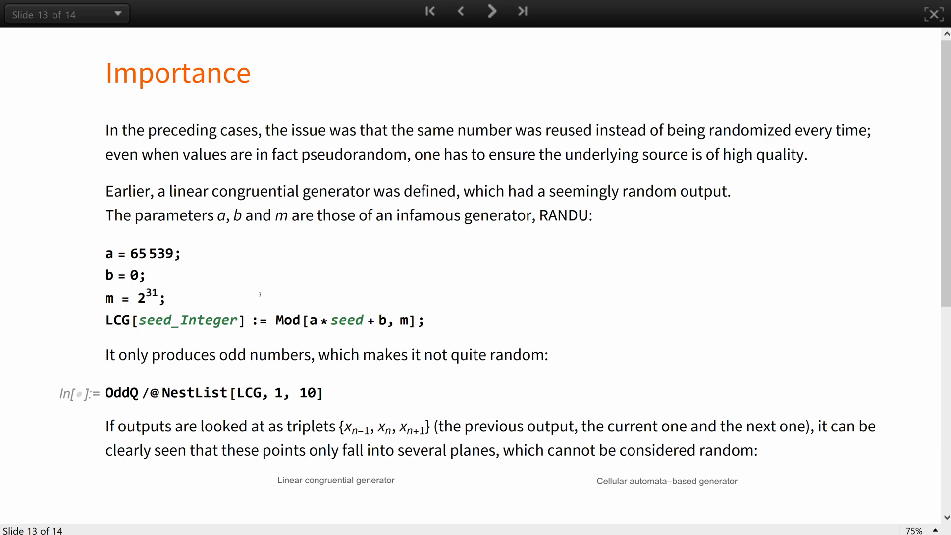
# - Evaluate the RANDU parameter and LCG definitions and scroll to the 3D plots of its outputs
pyautogui.click(166, 297)
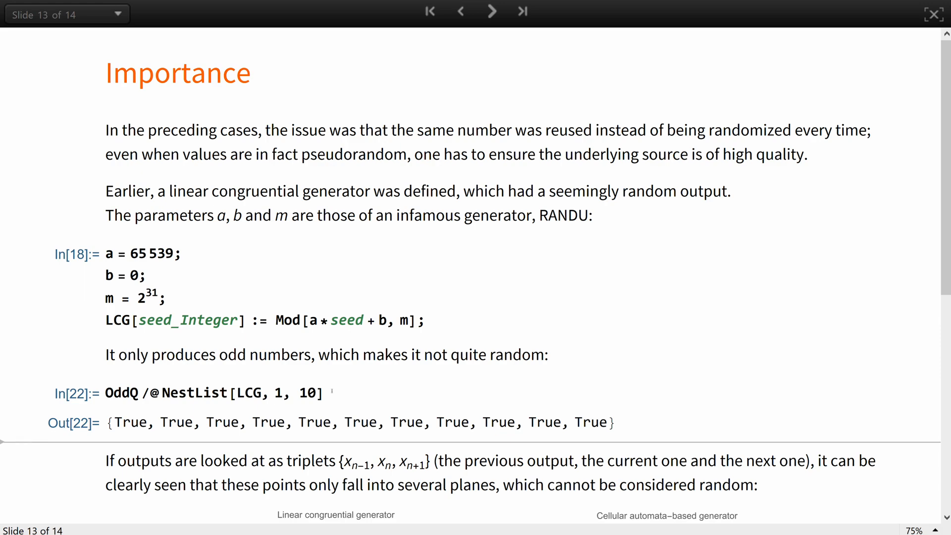
pyautogui.scroll(-3)
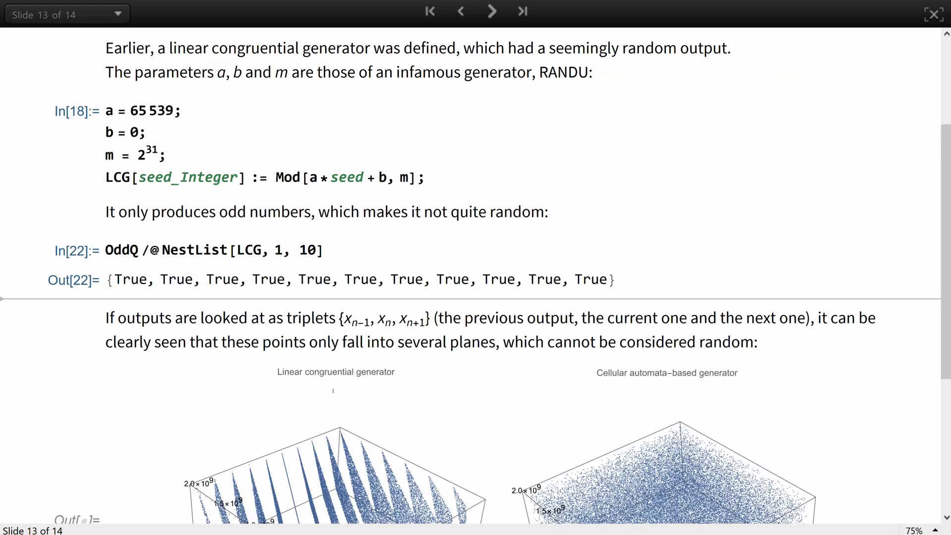
pyautogui.scroll(-3)
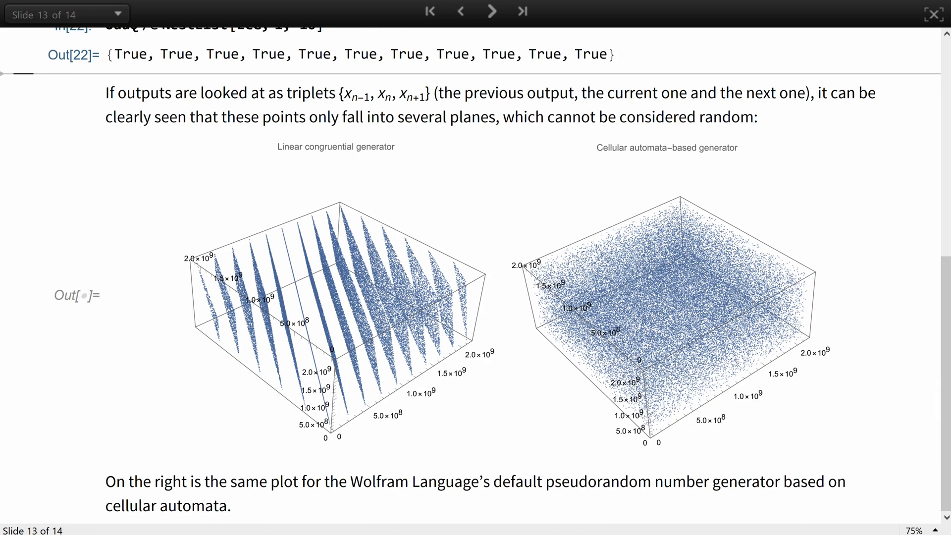